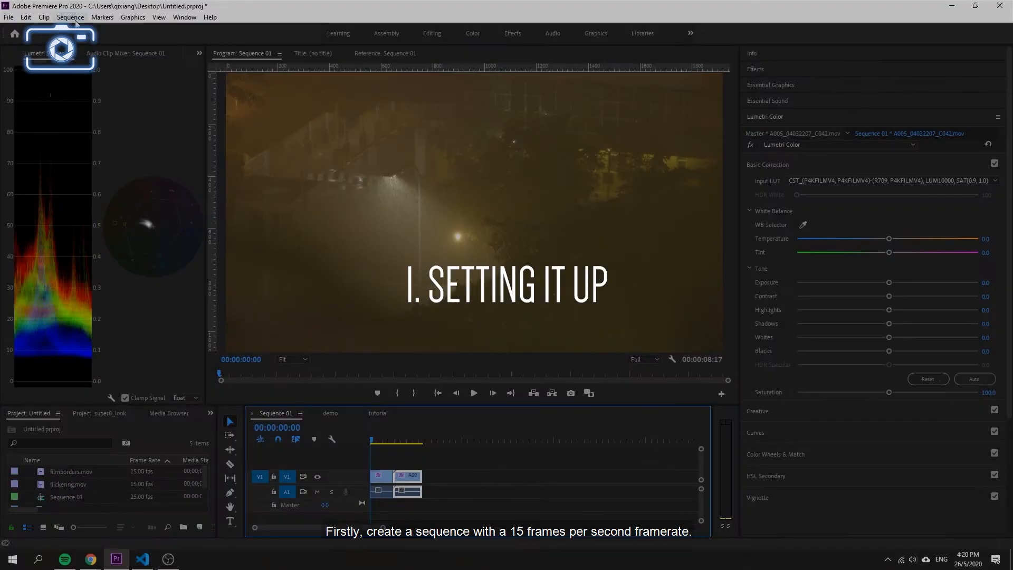
- Create an adjustment layer and stack copies named grade, blur and halation on V2–V4
{"action": "left_click", "coordinate": [70, 17]}
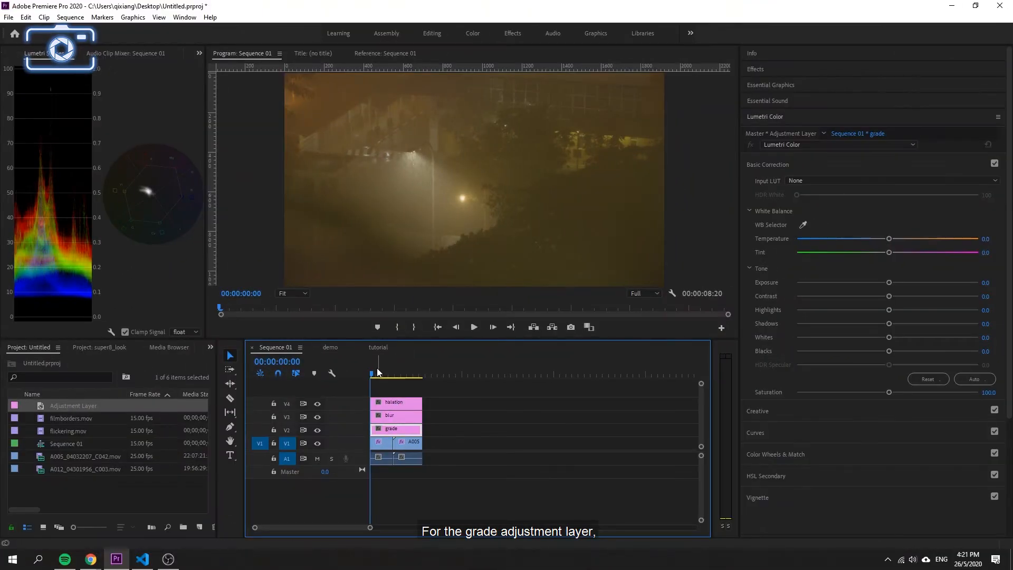
- Apply Lumetri Color to the grade layer, lowering saturation at both ends of the Sat vs Sat curve
{"action": "left_click", "coordinate": [754, 208]}
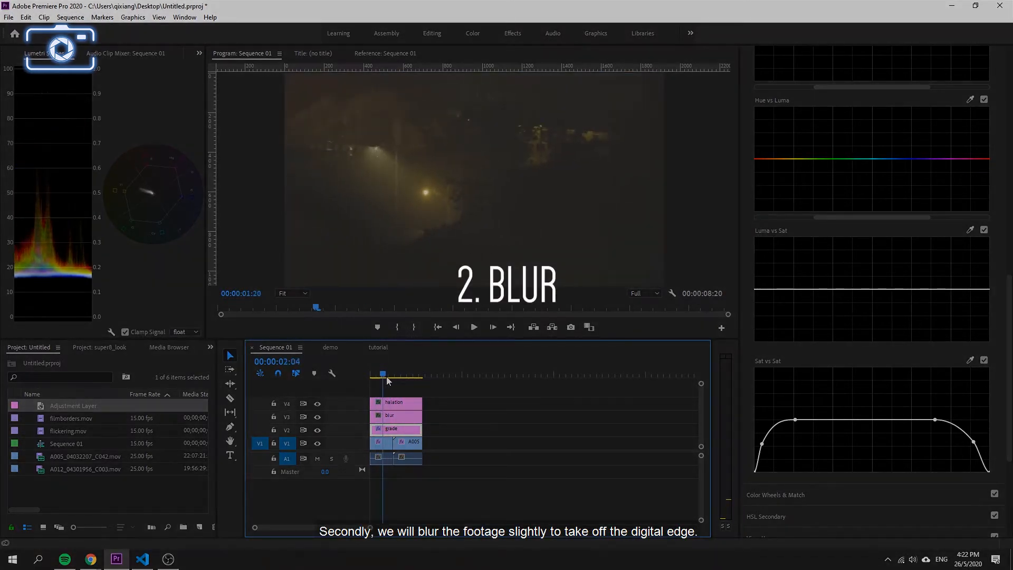
- Add Gaussian Blur to the blur layer with a small blurriness value
{"action": "left_click", "coordinate": [998, 70]}
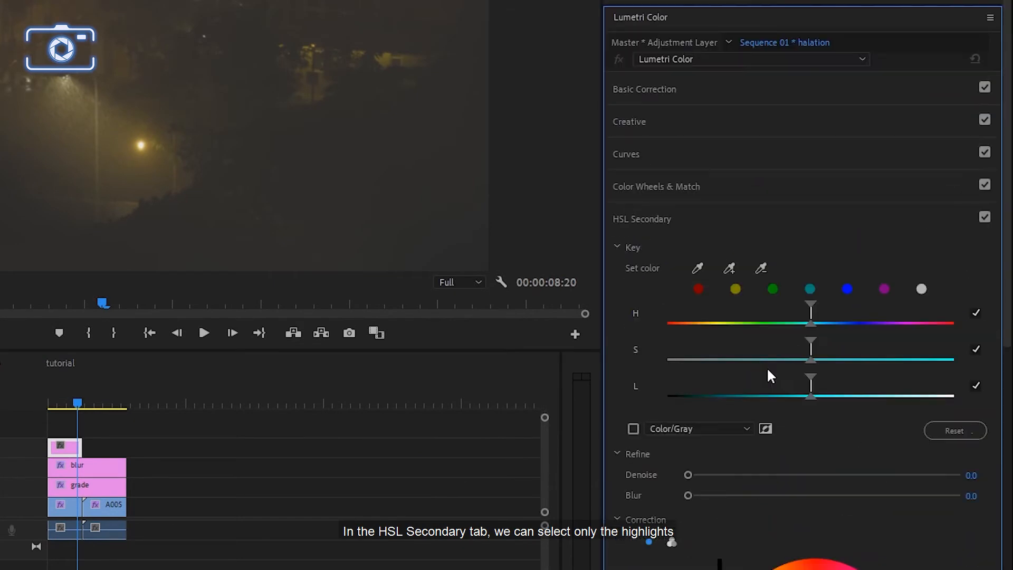
{"action": "mouse_move", "coordinate": [997, 322]}
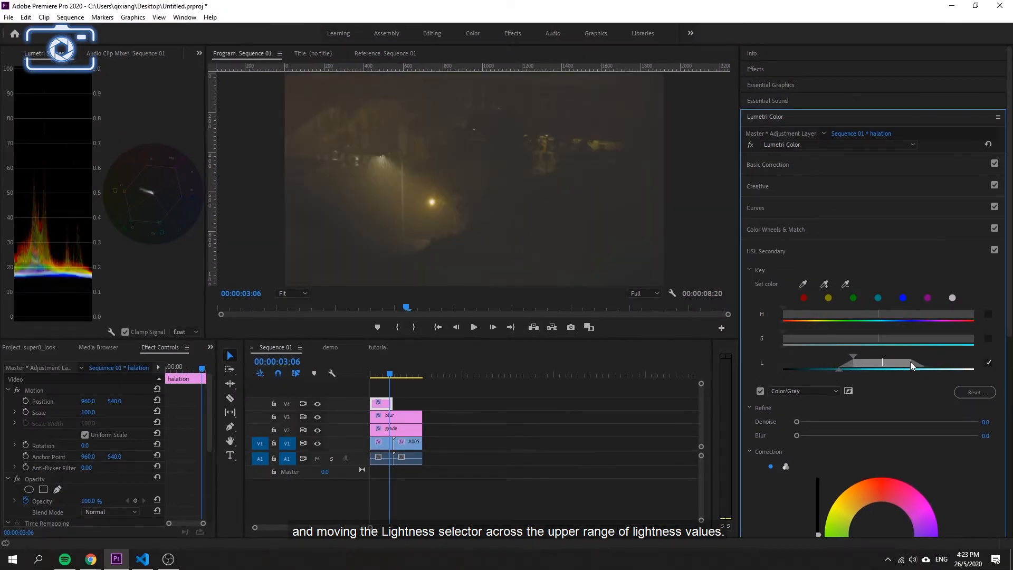
- Key only the brightest highlights with the HSL Secondary lightness range on the halation layer
{"action": "scroll", "scroll_direction": "down", "scroll_amount": 3}
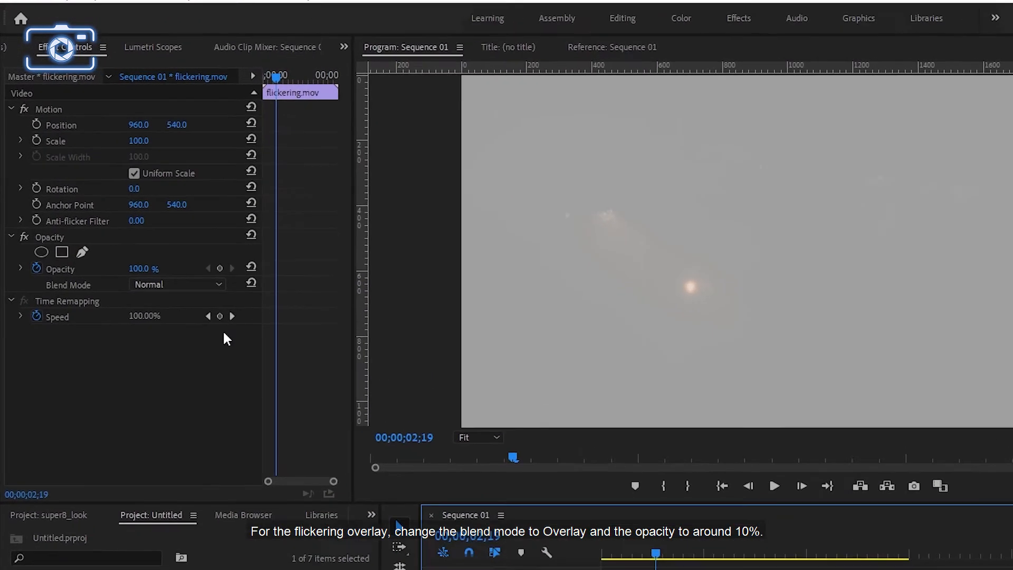
- Set flickering.mov to Overlay at 10% opacity and place filmborders.mov on V6 above it
{"action": "left_click", "coordinate": [176, 284]}
{"action": "type", "text": "10"}
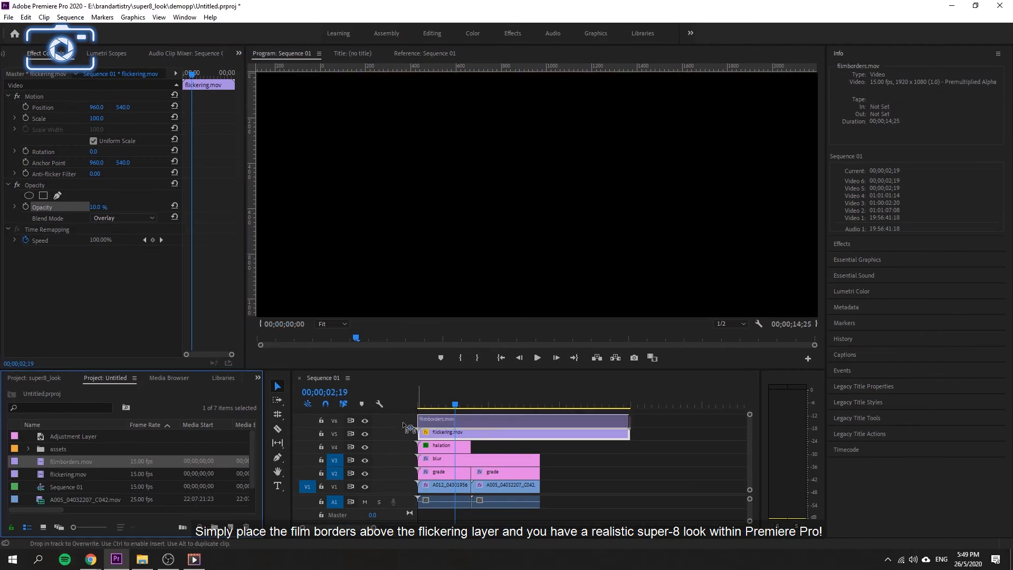
{"action": "left_click", "coordinate": [419, 404]}
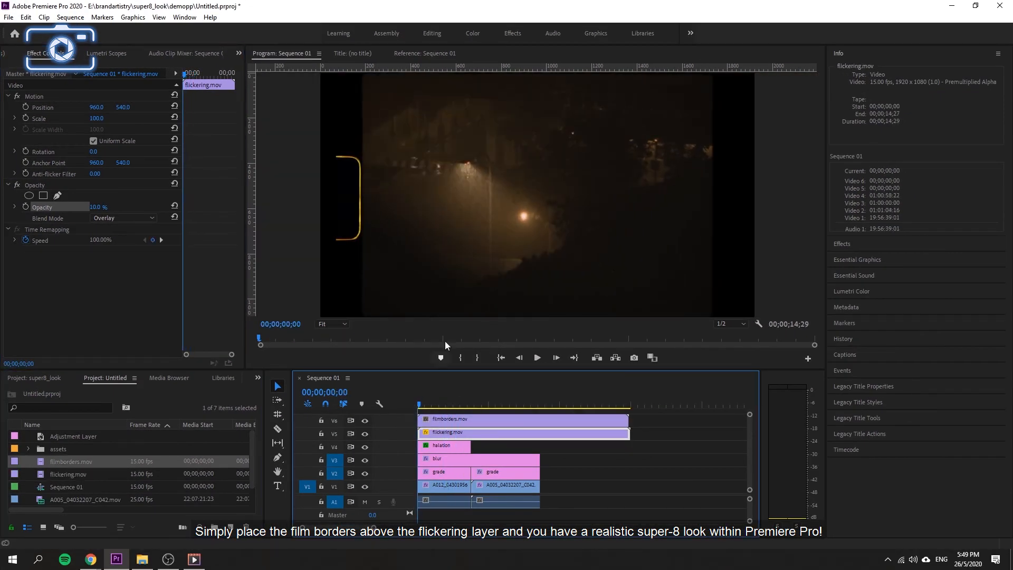